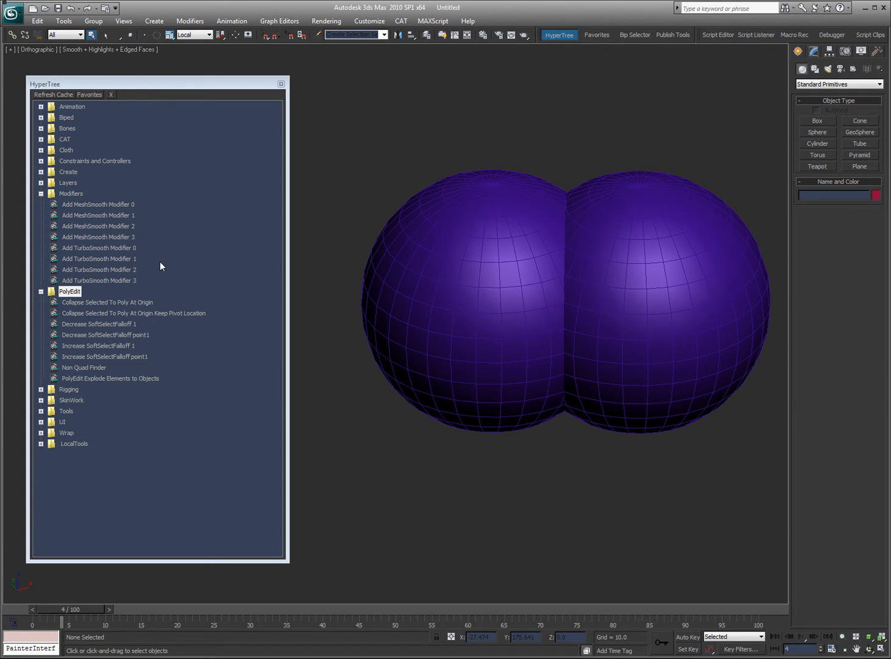
{"action": "mouse_move", "coordinate": [457, 150]}
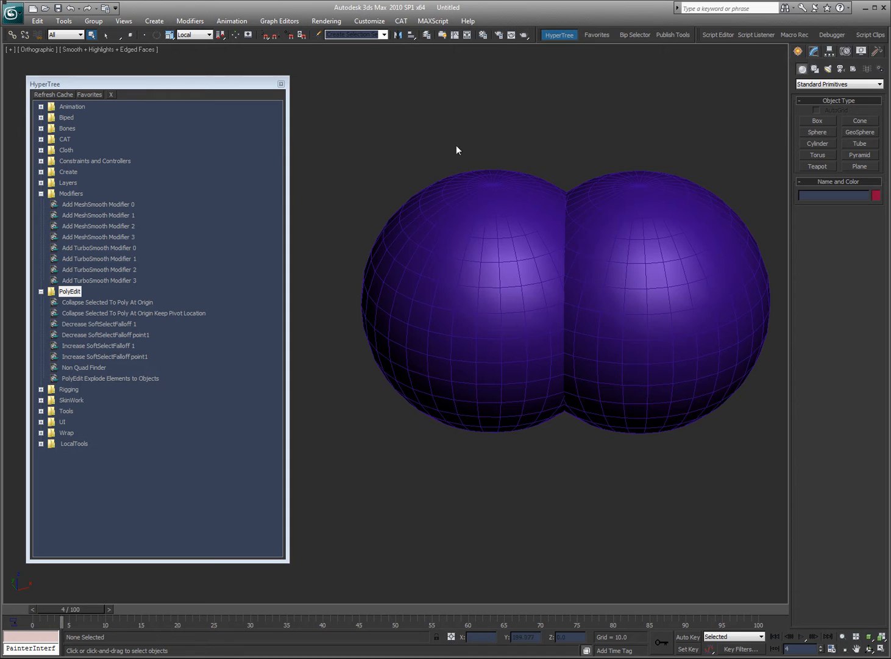
{"action": "mouse_move", "coordinate": [120, 366]}
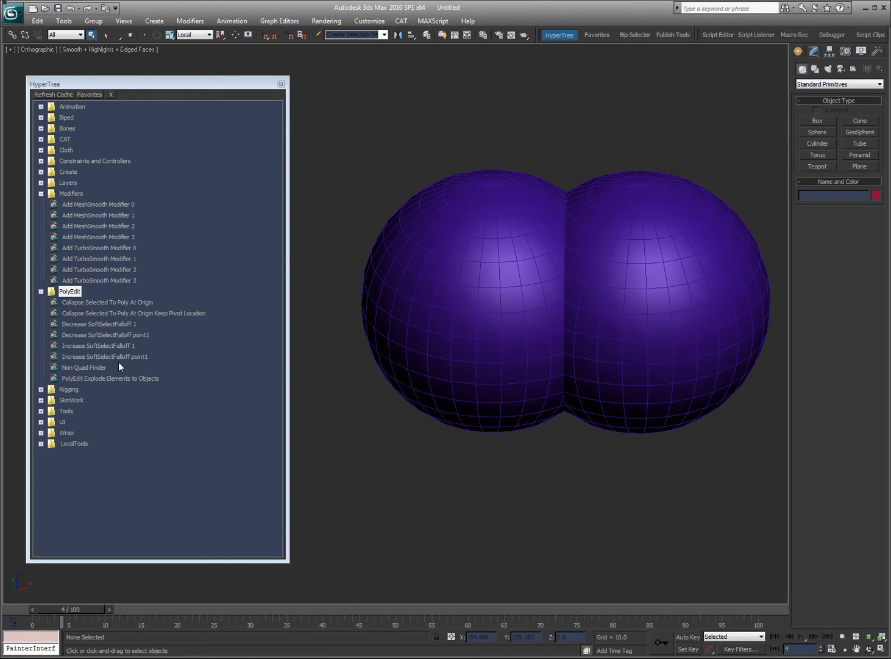
{"action": "mouse_move", "coordinate": [119, 205]}
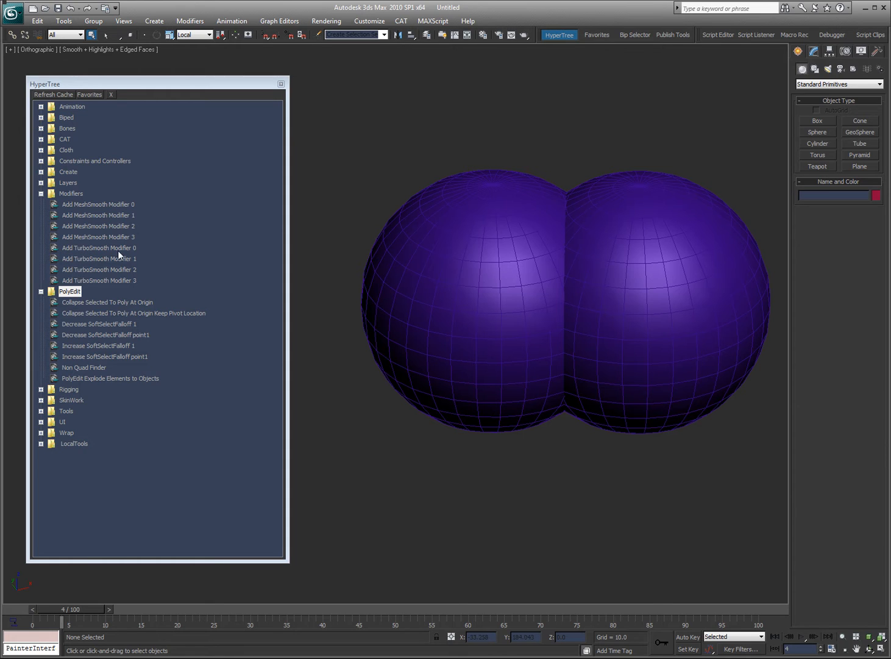
{"action": "mouse_move", "coordinate": [141, 210]}
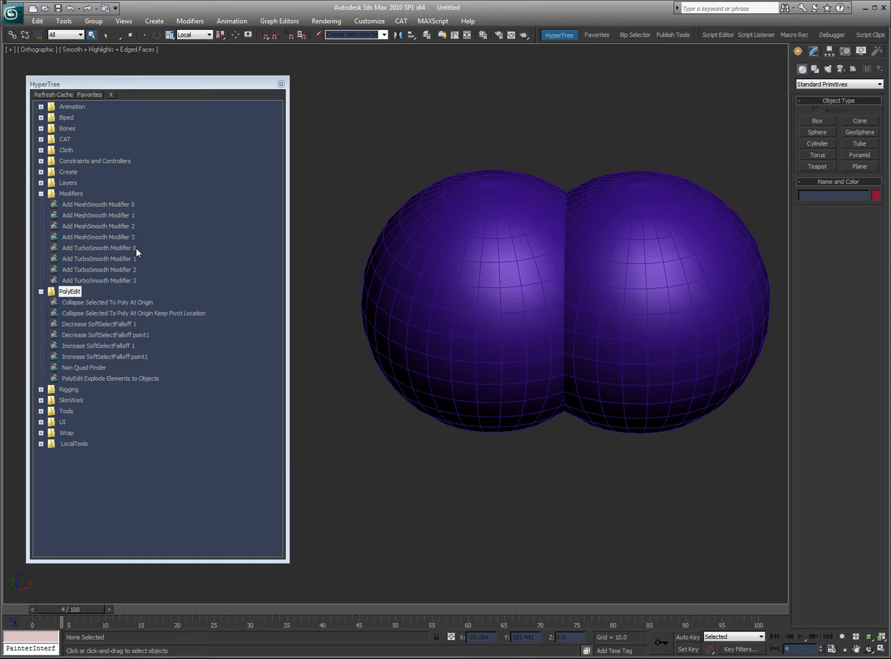
Apply the 'Add TurboSmooth Modifier 2' HyperTree script to the left purple sphere
{"action": "left_click", "coordinate": [469, 274]}
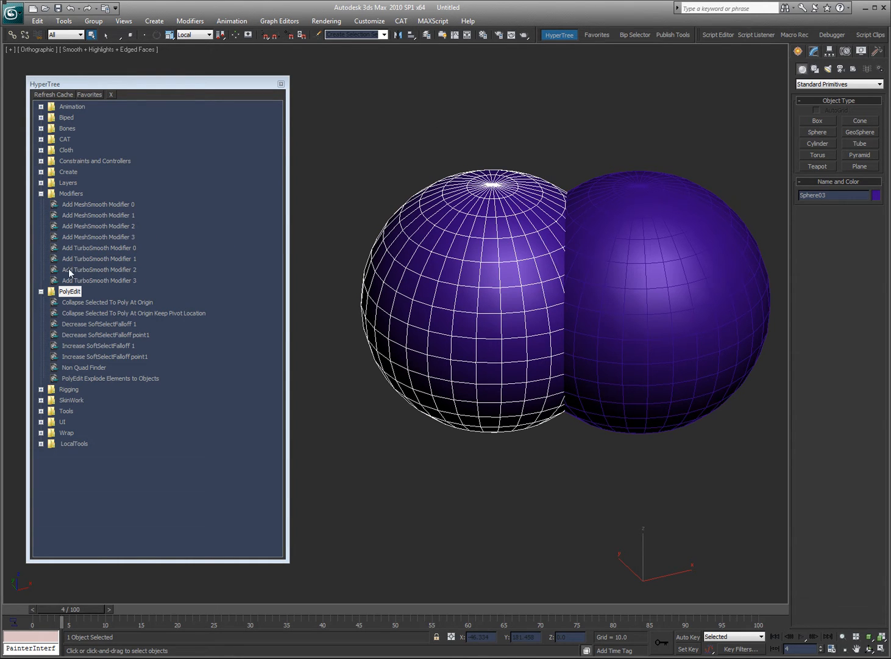
{"action": "left_click", "coordinate": [98, 268]}
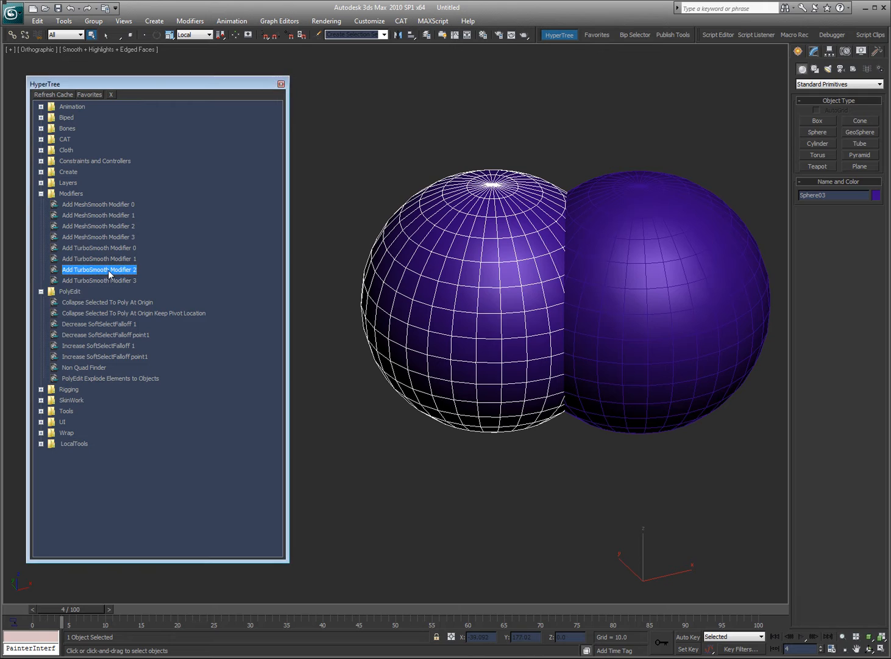
{"action": "double_click", "coordinate": [99, 268]}
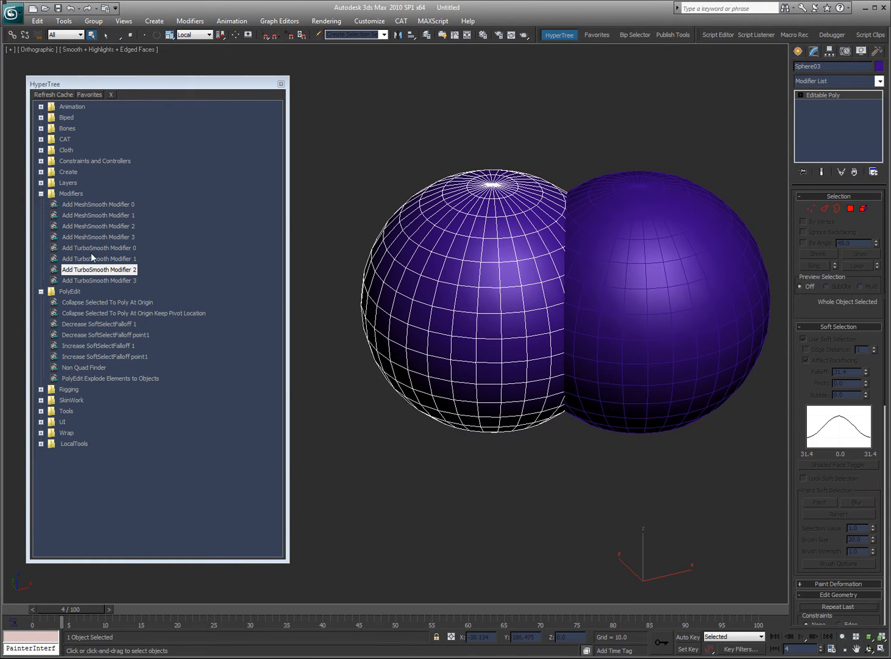
{"action": "left_click", "coordinate": [40, 192]}
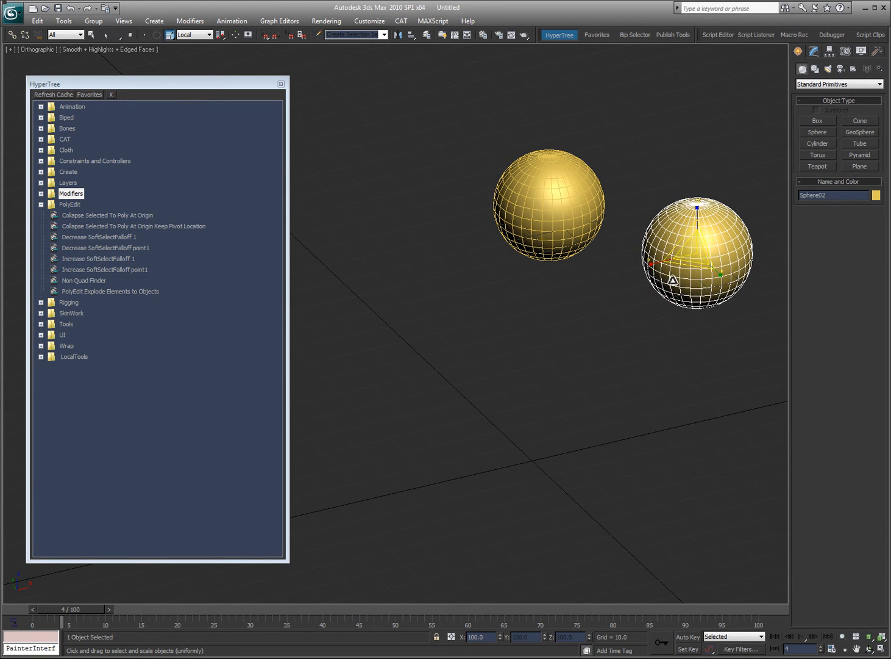
Clear the selection and select Sphere01, the left gold sphere
{"action": "left_click", "coordinate": [539, 178]}
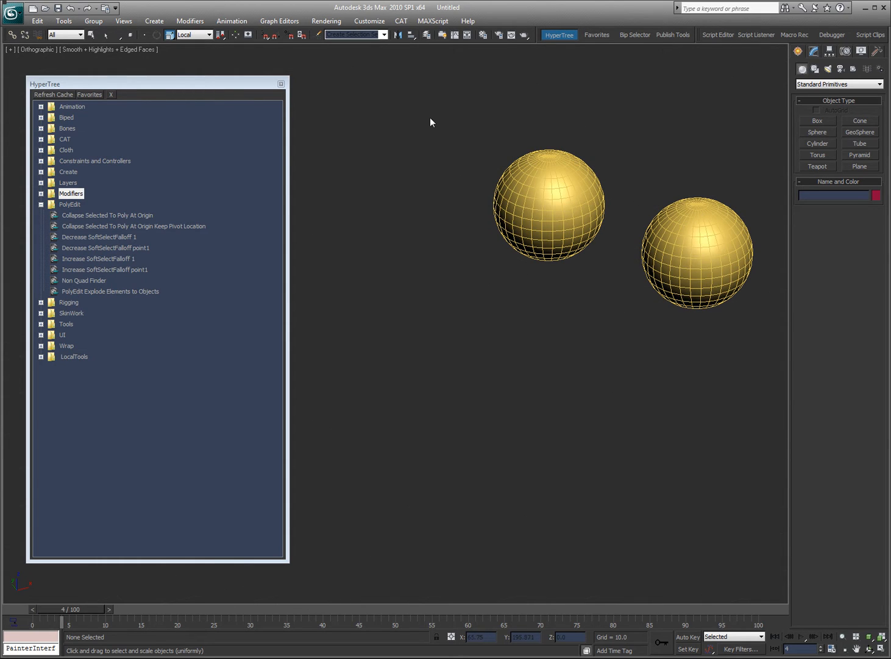
{"action": "left_click", "coordinate": [548, 207]}
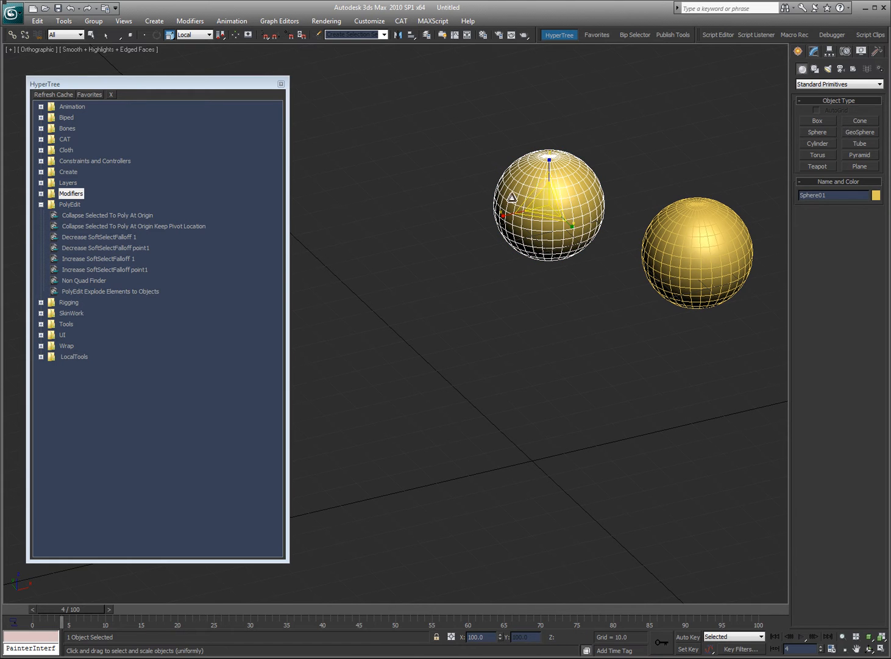
Run 'Collapse Selected To Poly At Origin' on Sphere01 so its pivot sits at the world origin
{"action": "left_click", "coordinate": [107, 214]}
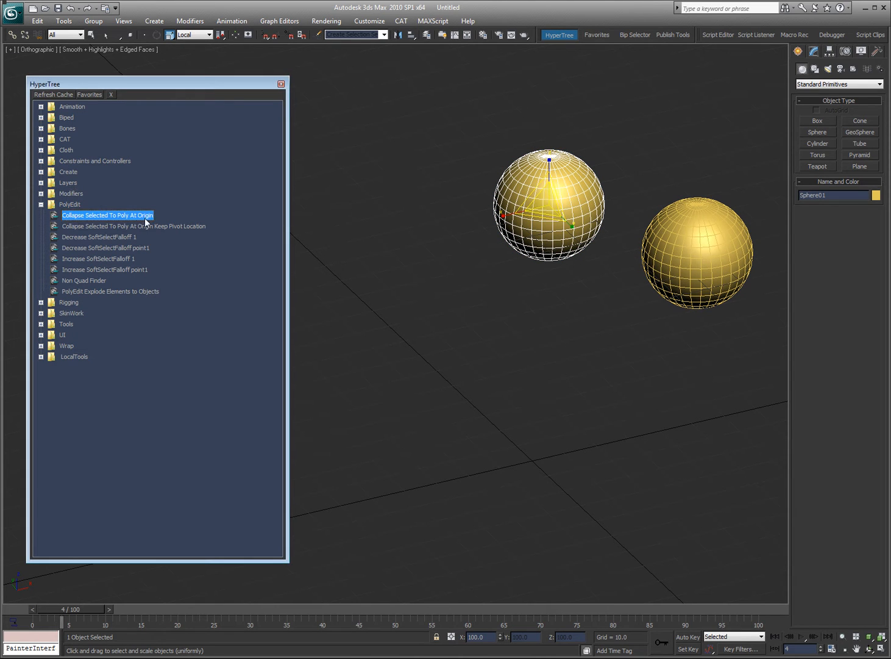
{"action": "double_click", "coordinate": [107, 215]}
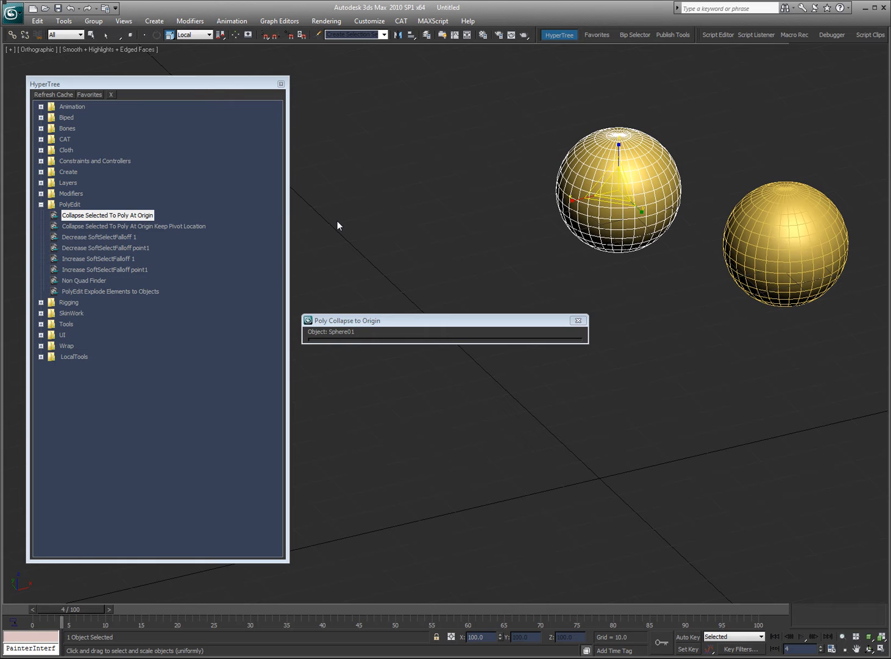
{"action": "left_click", "coordinate": [107, 215]}
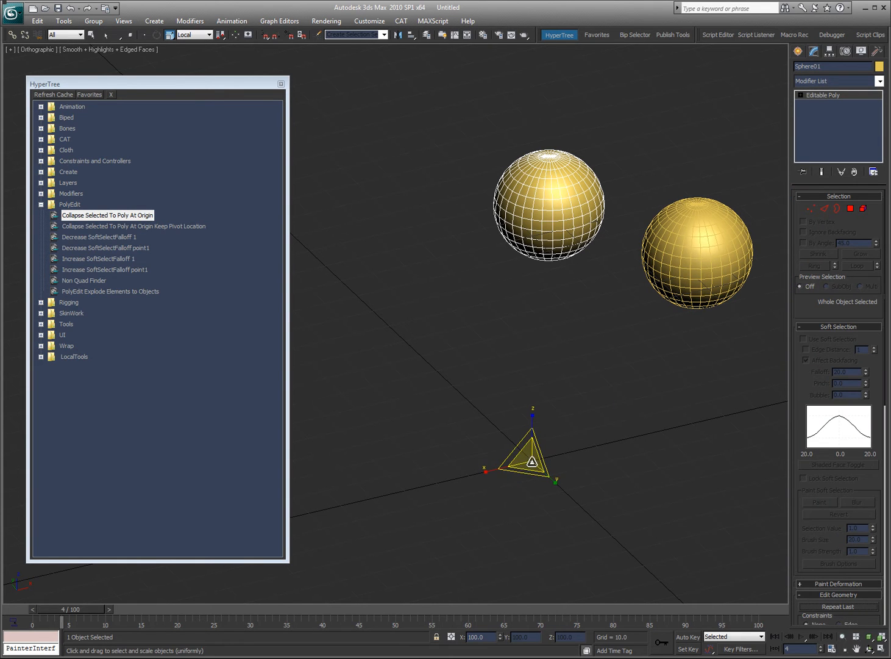
{"action": "mouse_move", "coordinate": [514, 185]}
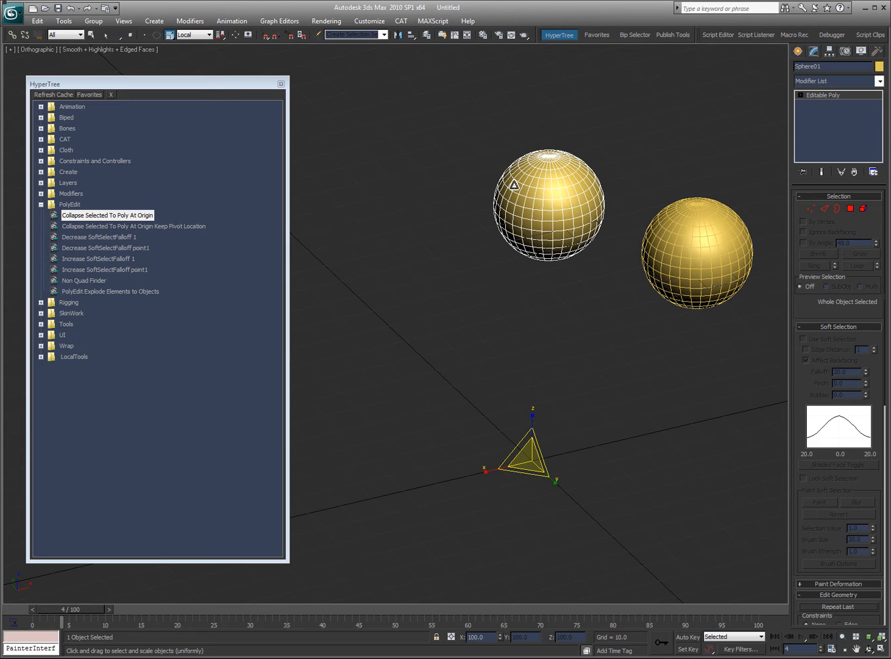
{"action": "mouse_move", "coordinate": [806, 276]}
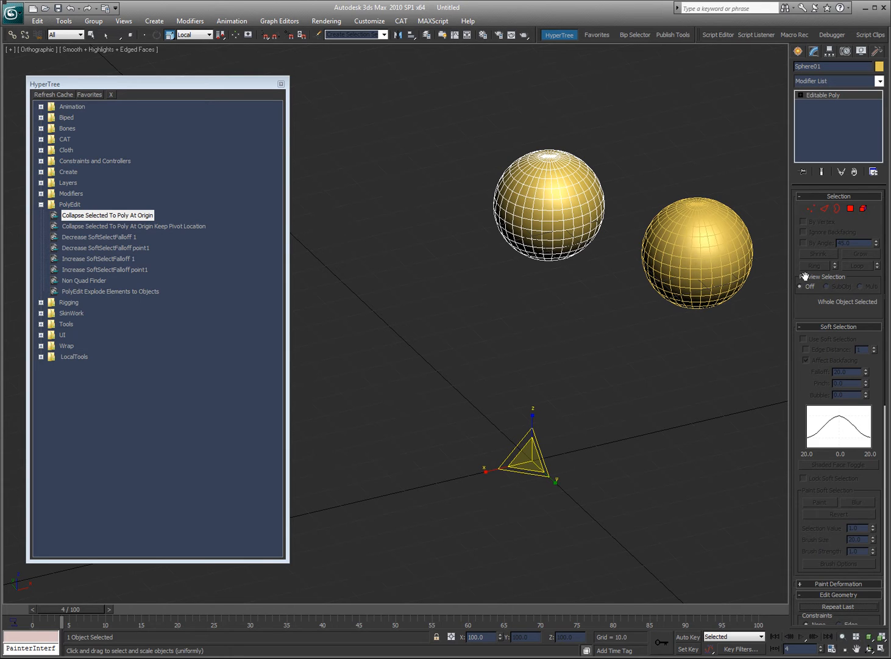
Run 'Collapse Selected To Poly At Origin Keep Pivot Location' on Sphere02, keeping its own pivot
{"action": "left_click", "coordinate": [698, 255]}
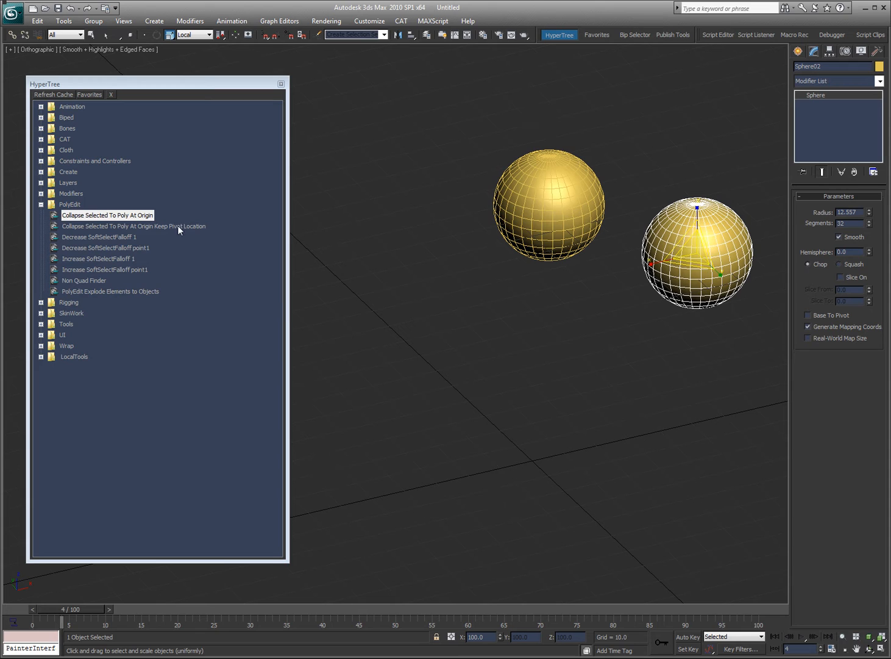
{"action": "left_click", "coordinate": [135, 225]}
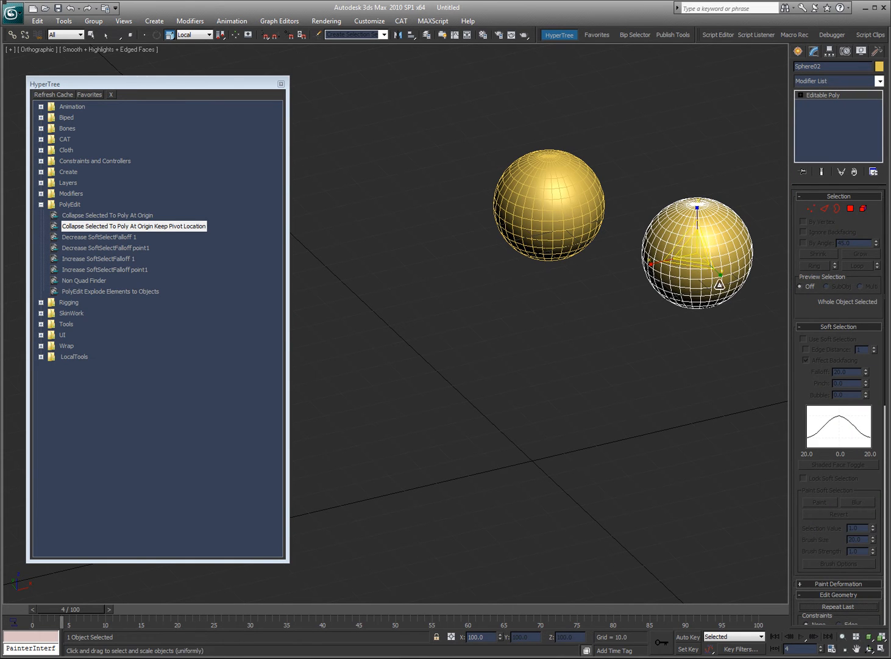
{"action": "mouse_move", "coordinate": [627, 341]}
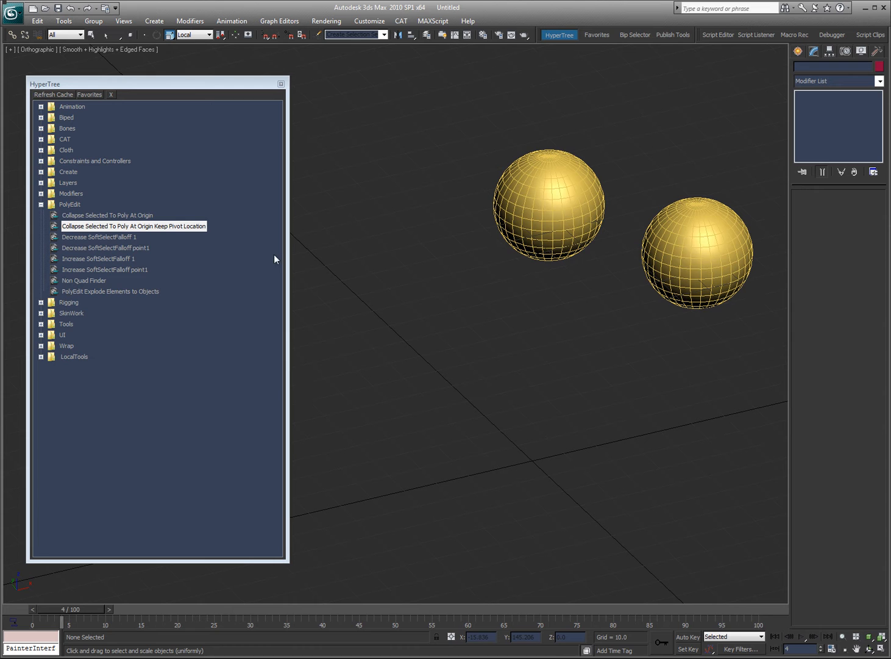
{"action": "left_click", "coordinate": [698, 253]}
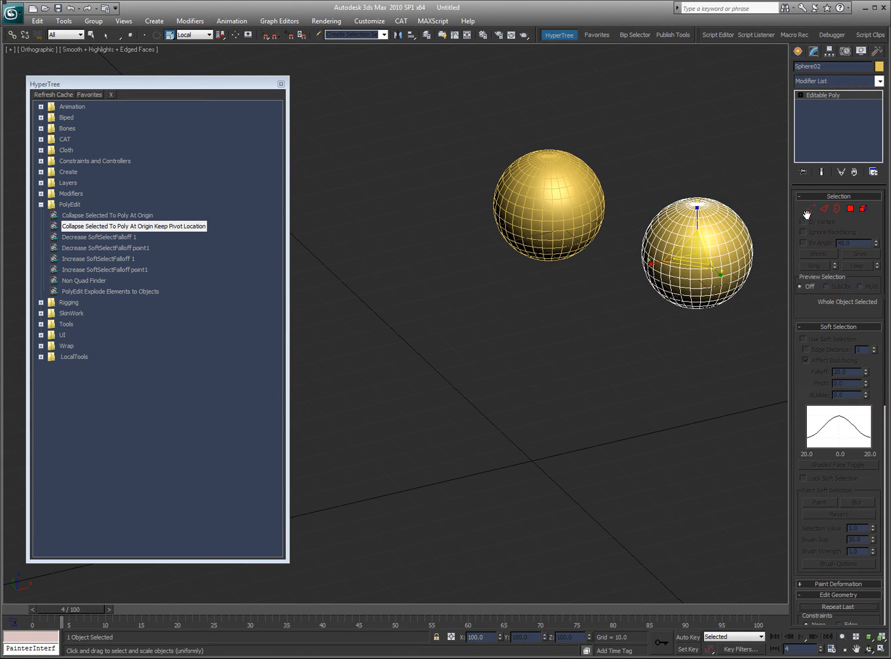
Select a front vertex on the sphere and resize the soft-selection falloff with the PolyEdit point1 scripts
{"action": "left_click", "coordinate": [812, 207]}
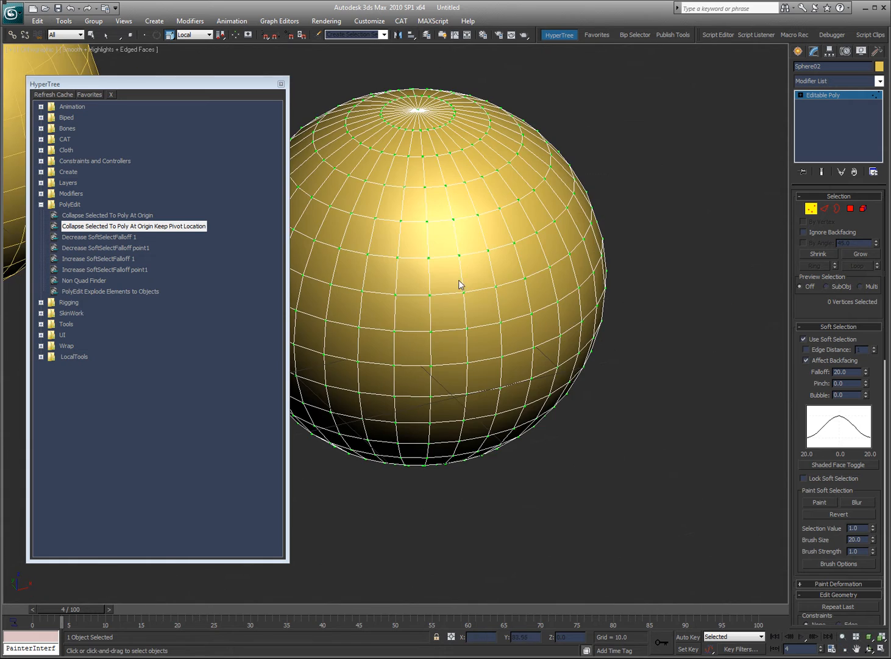
{"action": "left_click", "coordinate": [461, 284]}
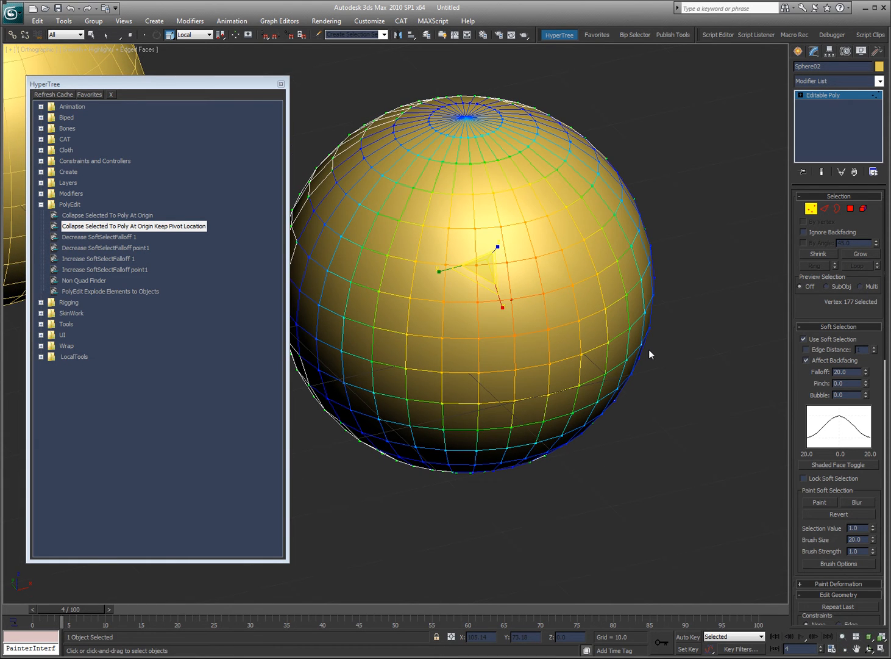
{"action": "mouse_move", "coordinate": [81, 259]}
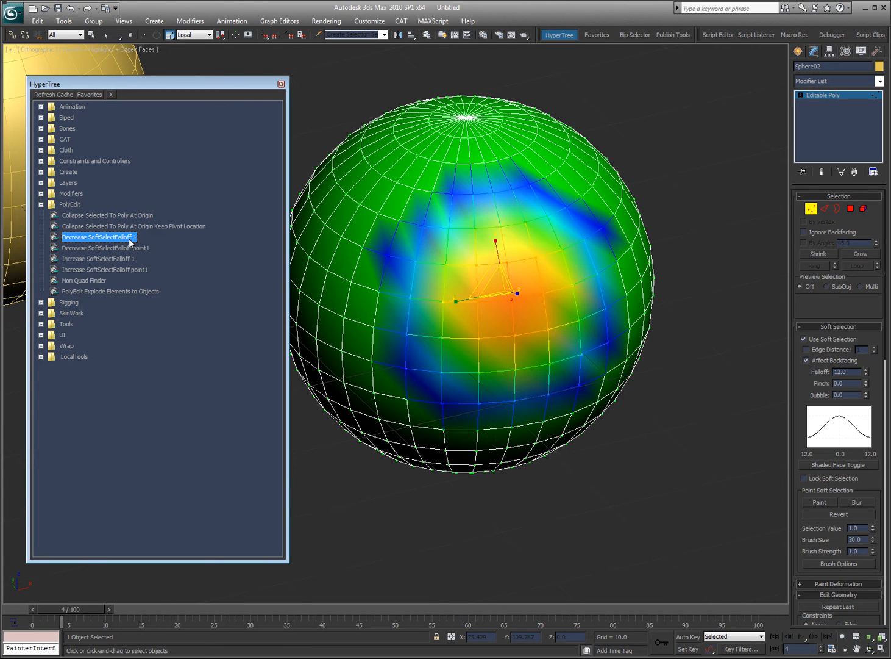
{"action": "left_click", "coordinate": [97, 258]}
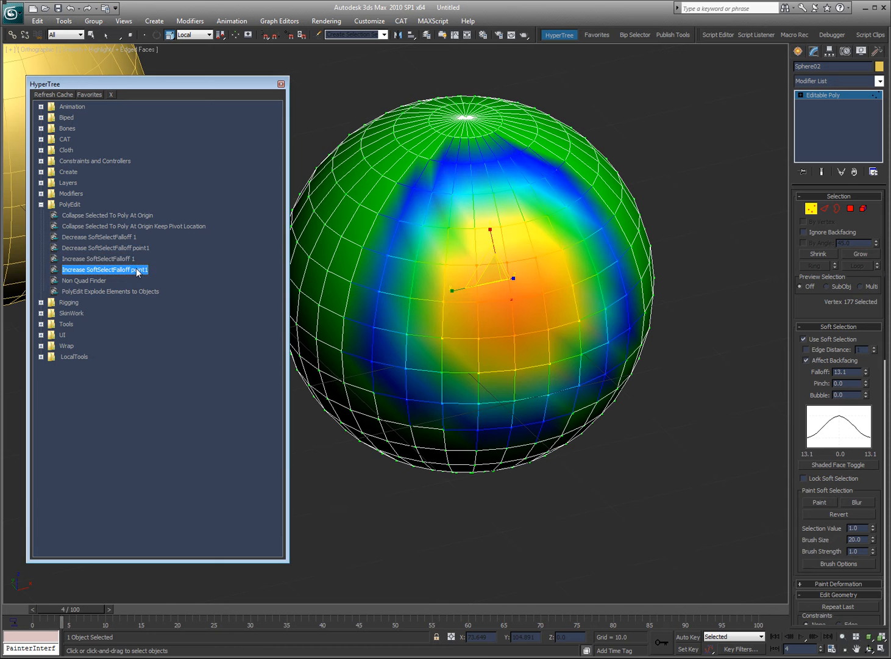
{"action": "left_click", "coordinate": [105, 268]}
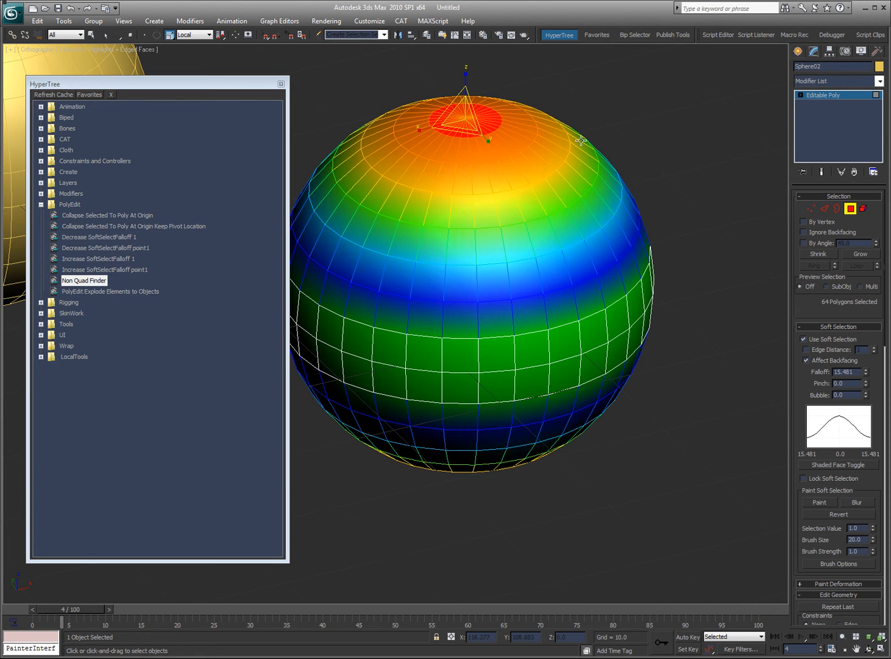
Uncheck Use Soft Selection so only the top polygon cap stays selected
{"action": "left_click", "coordinate": [805, 339]}
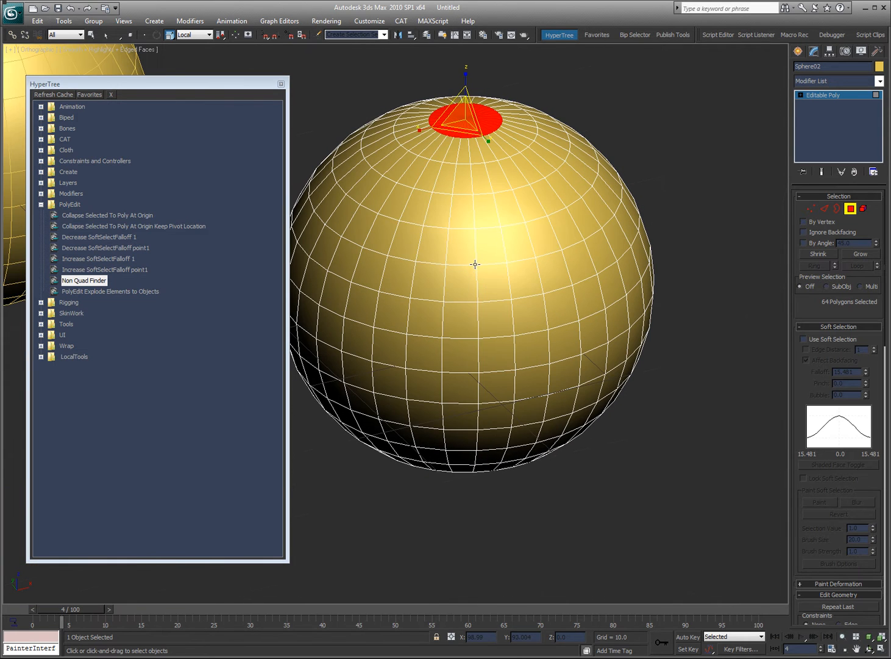
{"action": "mouse_move", "coordinate": [450, 312]}
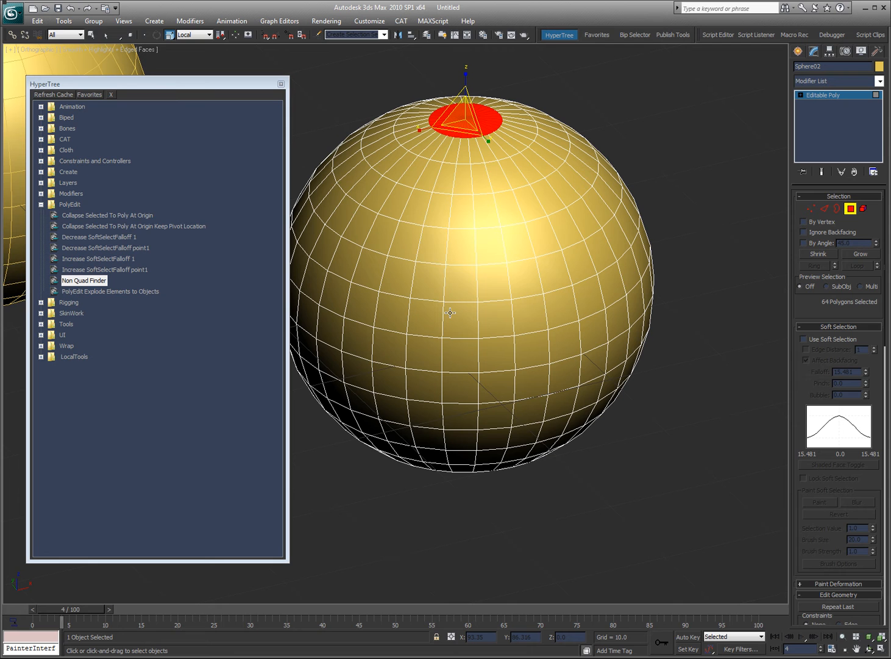
{"action": "mouse_move", "coordinate": [476, 192]}
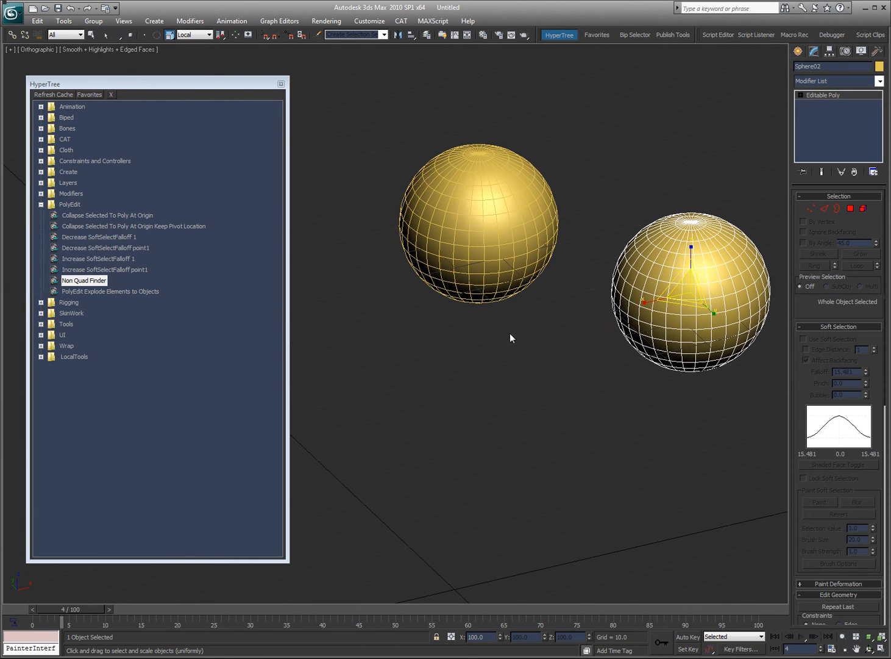
{"action": "mouse_move", "coordinate": [126, 295]}
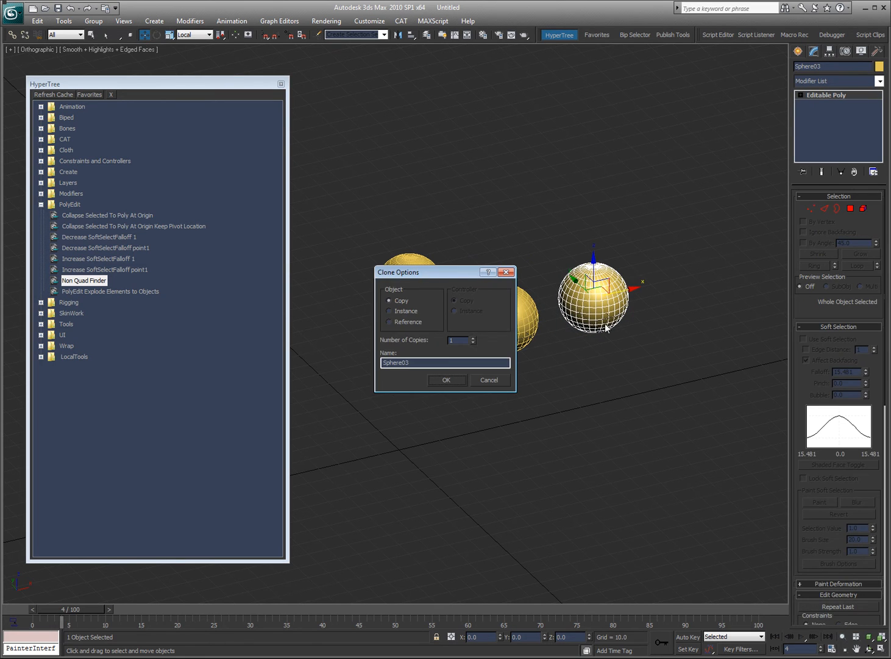
Clone the sphere as a Copy into a four-sphere Editable Poly and test picking one sphere as an Element
{"action": "left_click", "coordinate": [447, 379]}
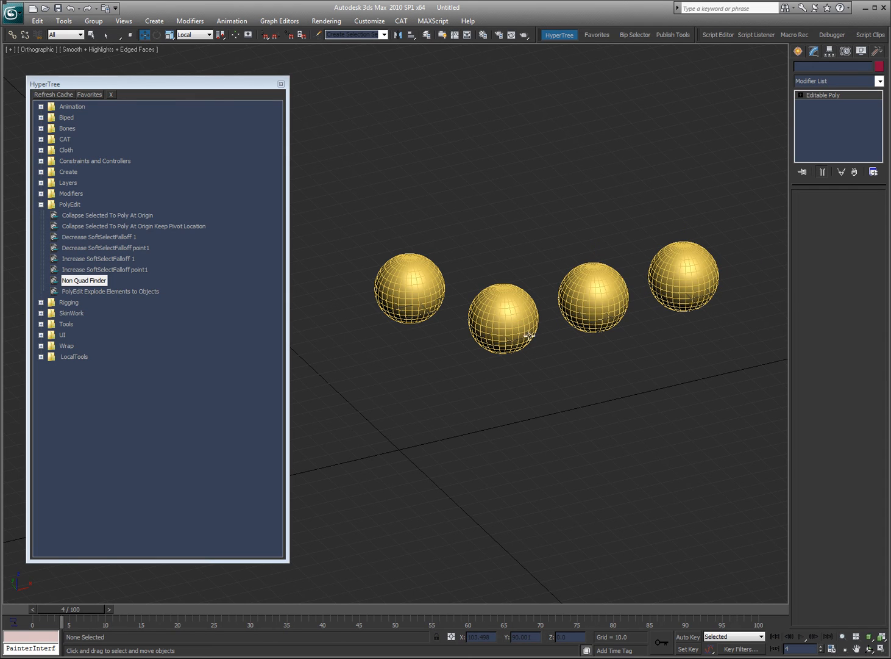
{"action": "left_click", "coordinate": [502, 319]}
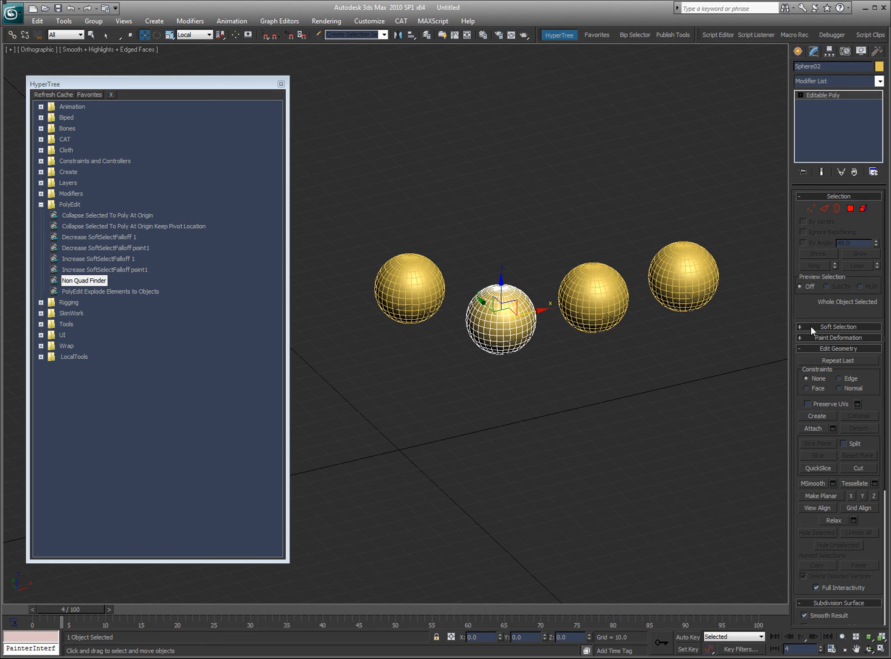
{"action": "left_click", "coordinate": [817, 426]}
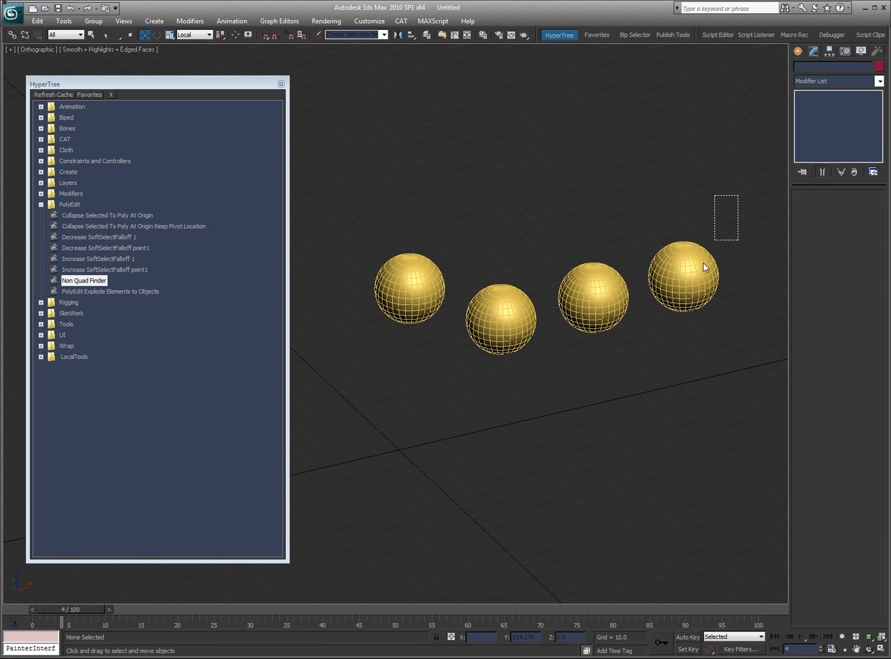
{"action": "left_click", "coordinate": [500, 317]}
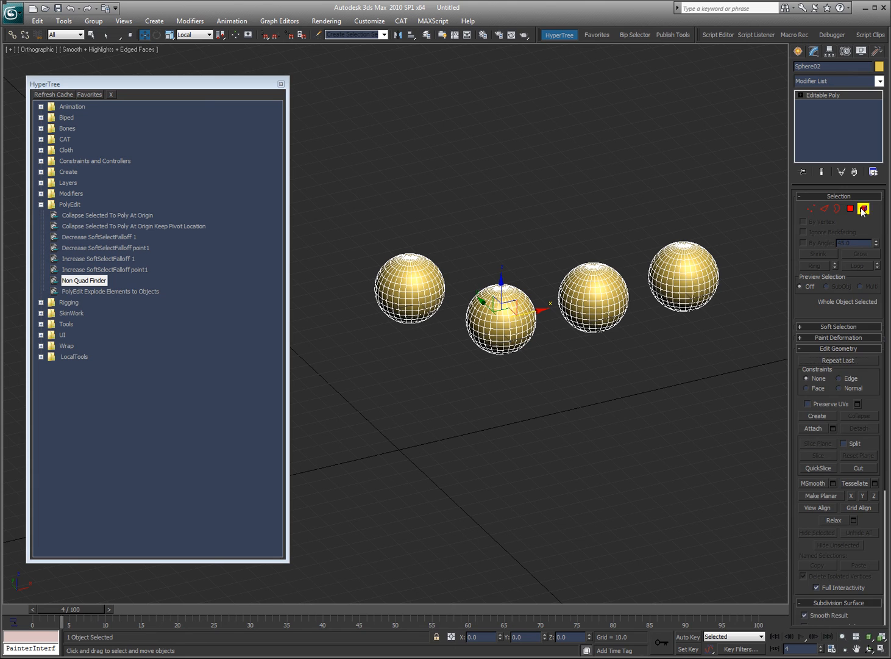
{"action": "left_click", "coordinate": [864, 207]}
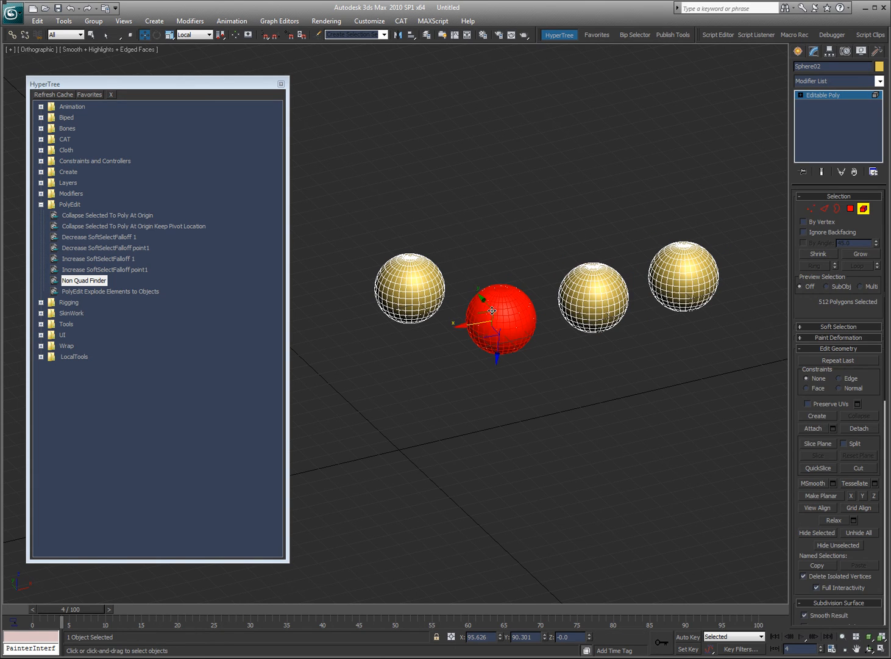
{"action": "left_click", "coordinate": [731, 222]}
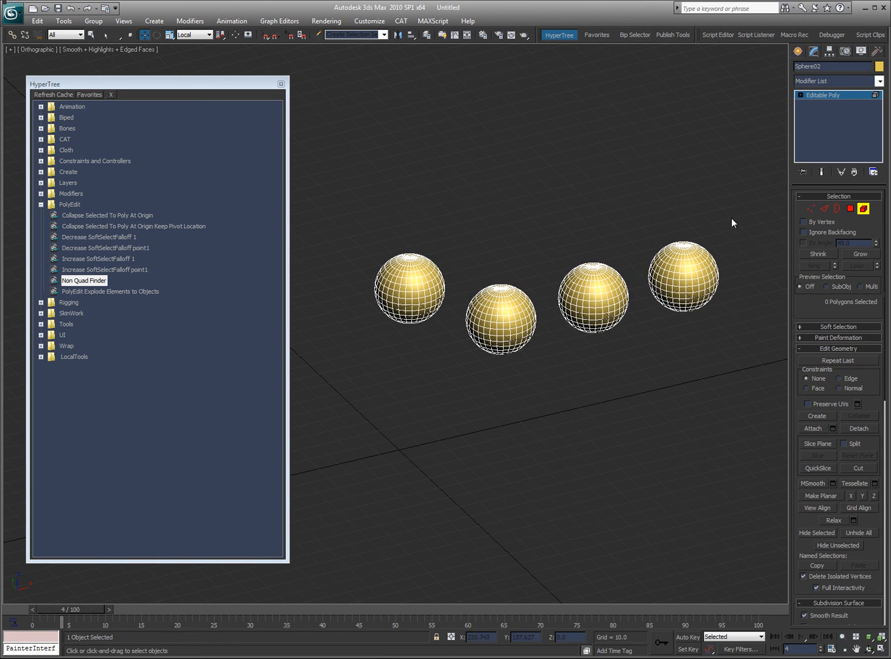
{"action": "mouse_move", "coordinate": [538, 286]}
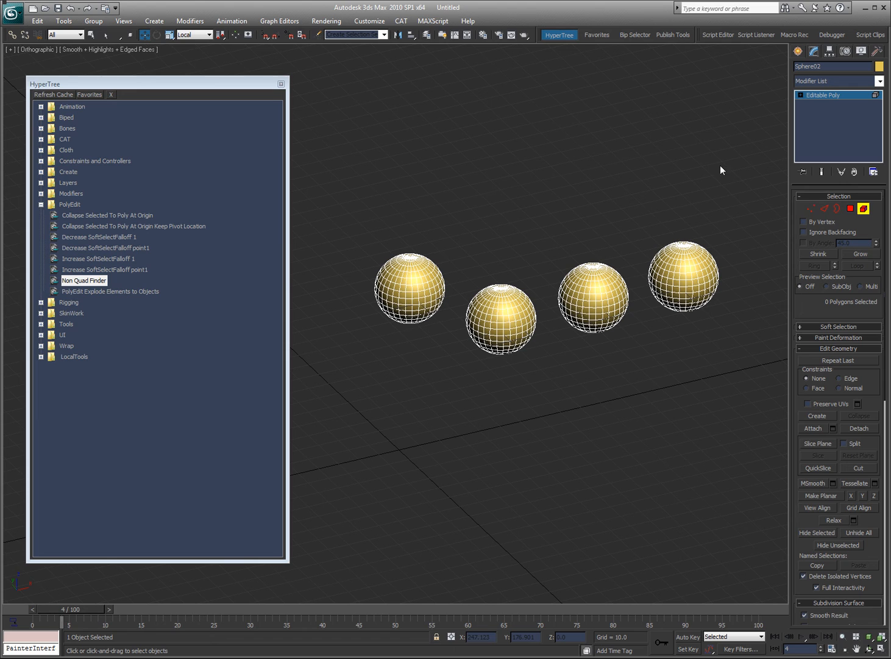
Run PolyEdit 'Explode Elements to Objects' and confirm a sphere is now its own object
{"action": "left_click", "coordinate": [110, 290]}
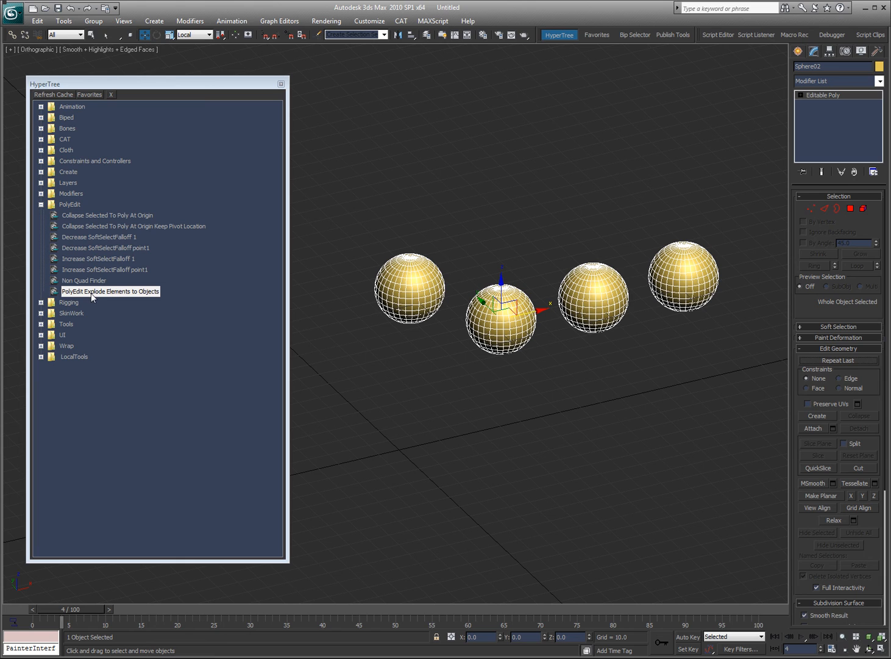
{"action": "left_click", "coordinate": [449, 321]}
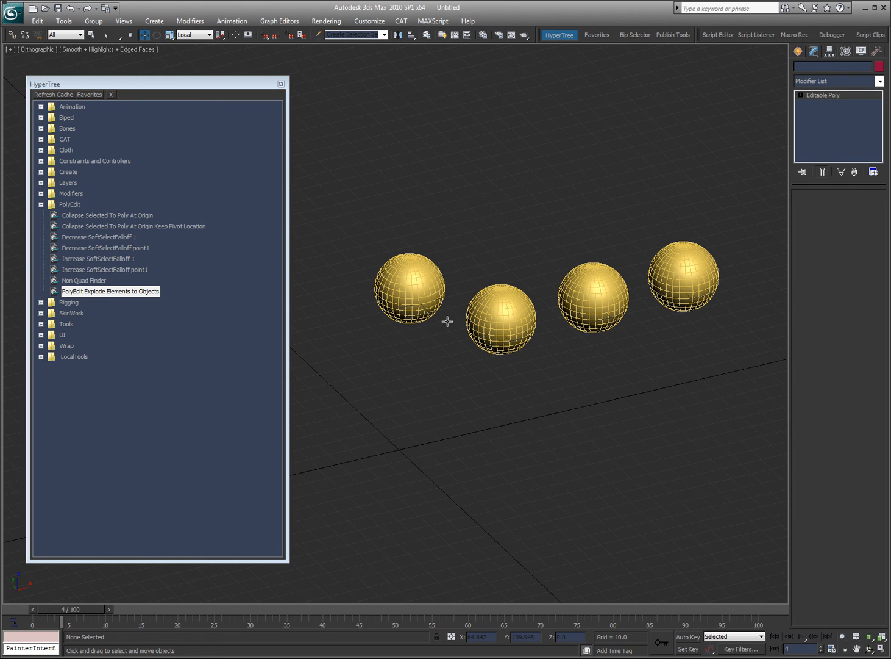
{"action": "left_click", "coordinate": [500, 318]}
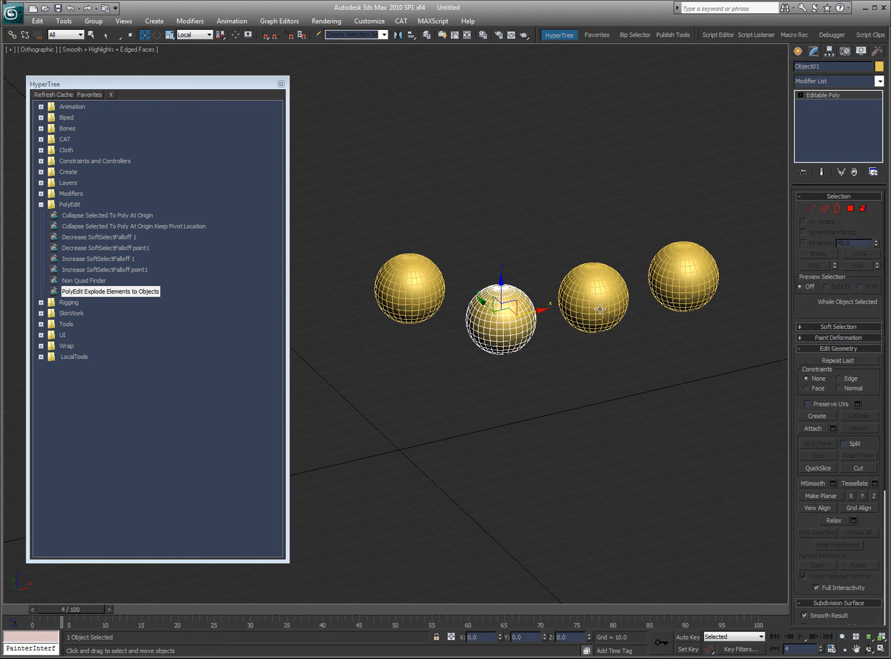
{"action": "left_click", "coordinate": [683, 278]}
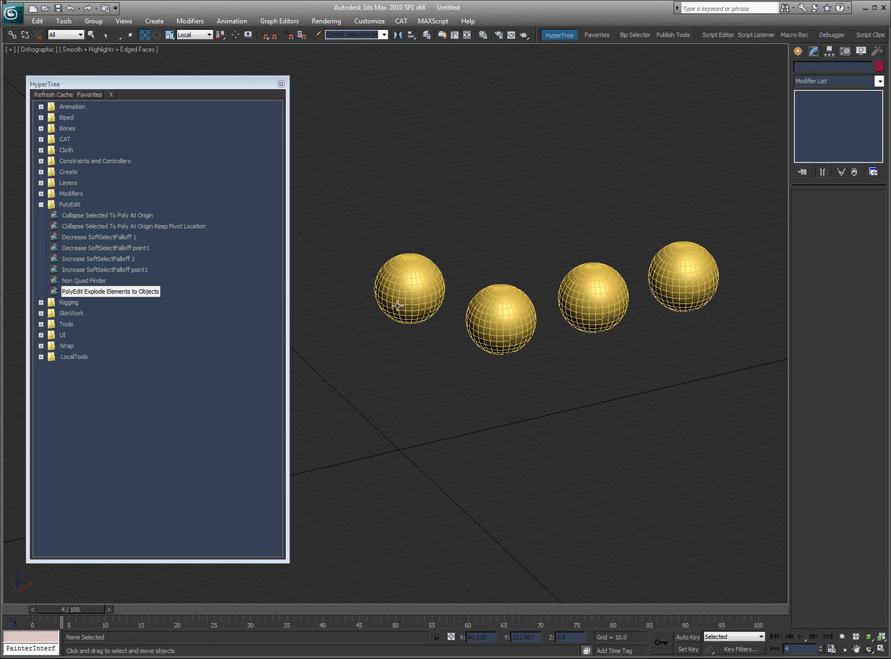
{"action": "mouse_move", "coordinate": [235, 341]}
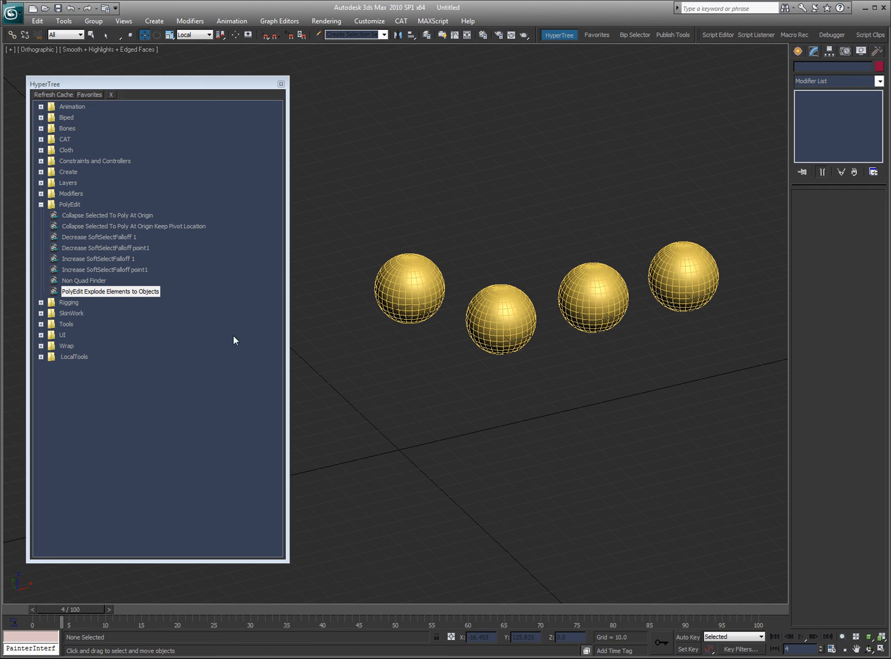
{"action": "mouse_move", "coordinate": [239, 366]}
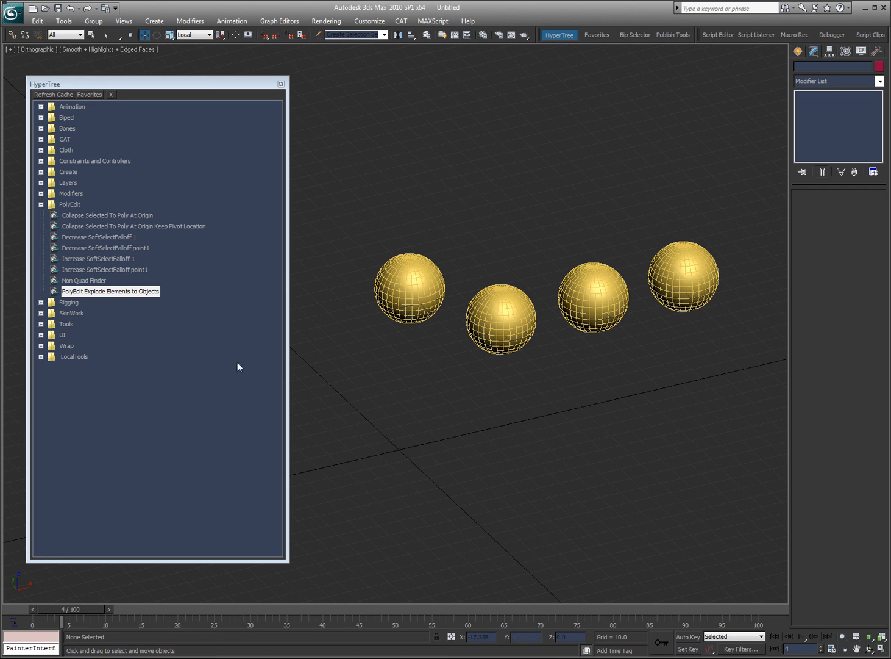
{"action": "mouse_move", "coordinate": [457, 194]}
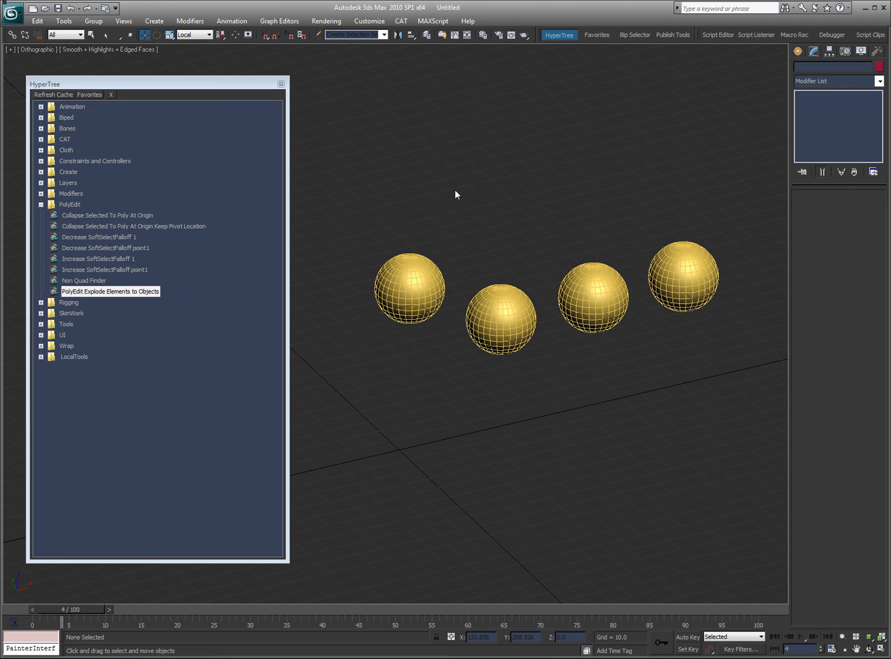
{"action": "mouse_move", "coordinate": [288, 280]}
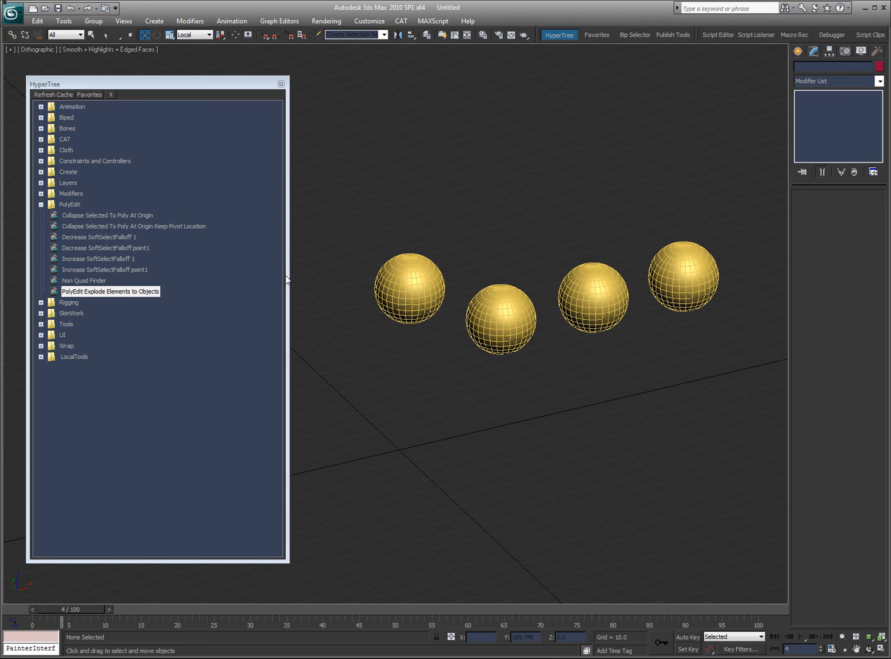
{"action": "mouse_move", "coordinate": [51, 196]}
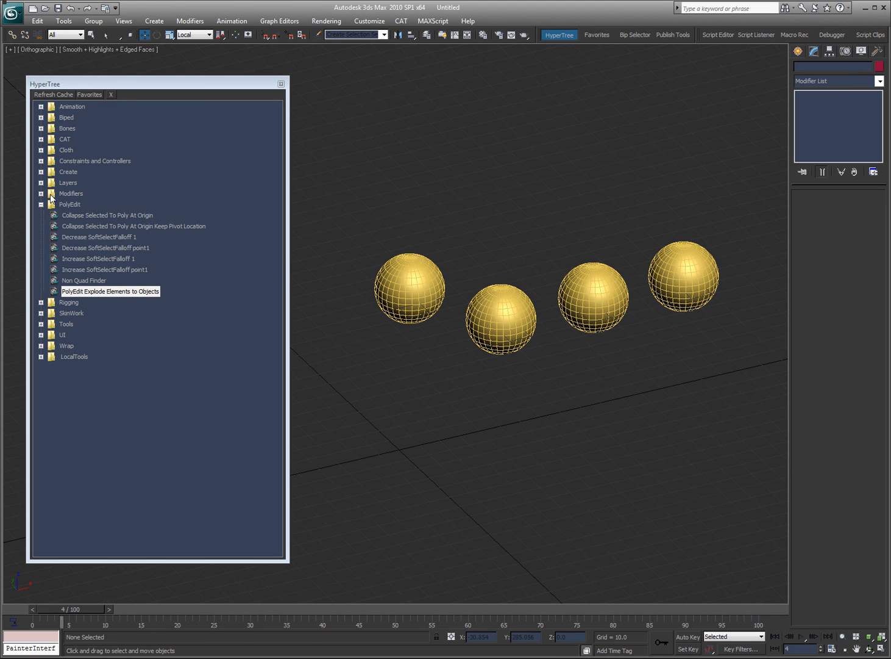